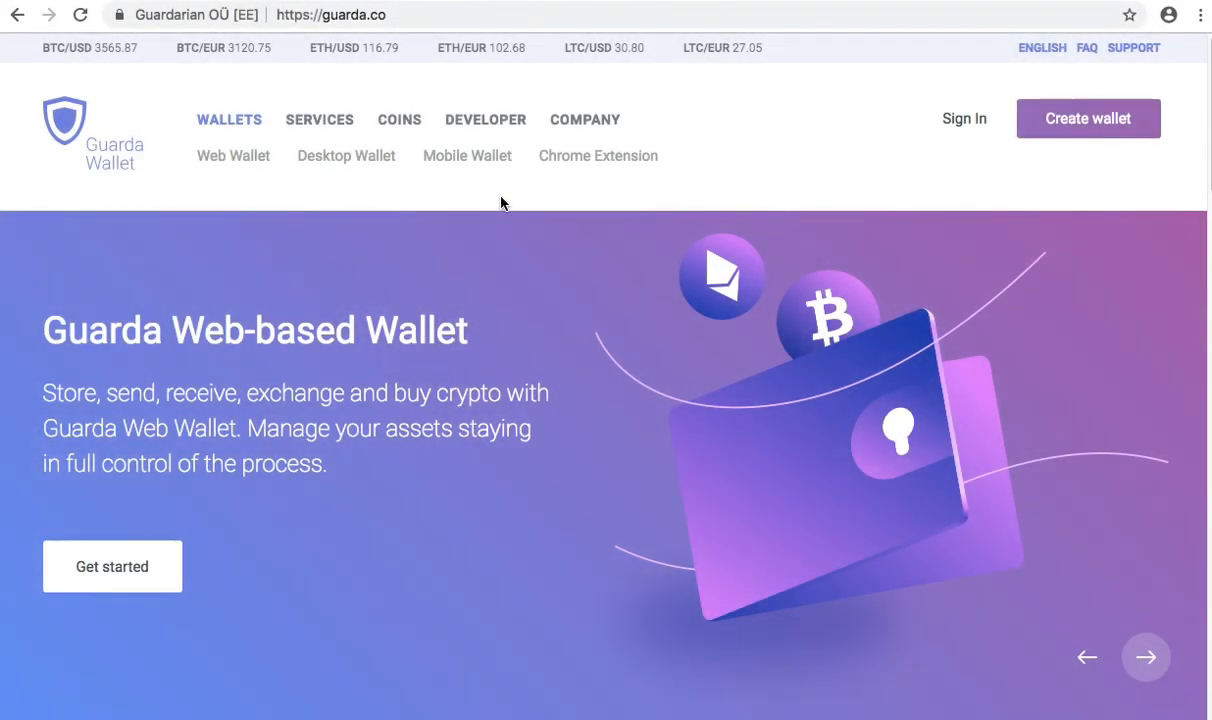
{"action": "mouse_move", "coordinate": [378, 24]}
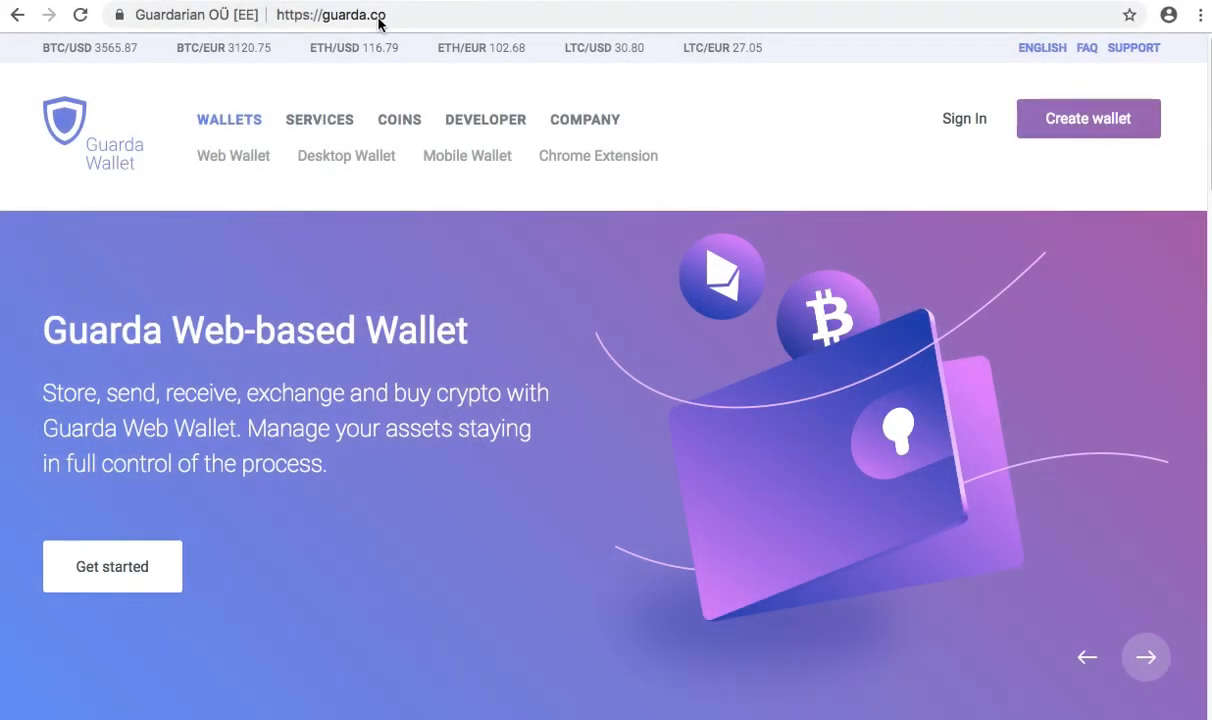
Step: Start a new web wallet from the guarda.co home page's Create wallet button
{"action": "left_click", "coordinate": [1145, 657]}
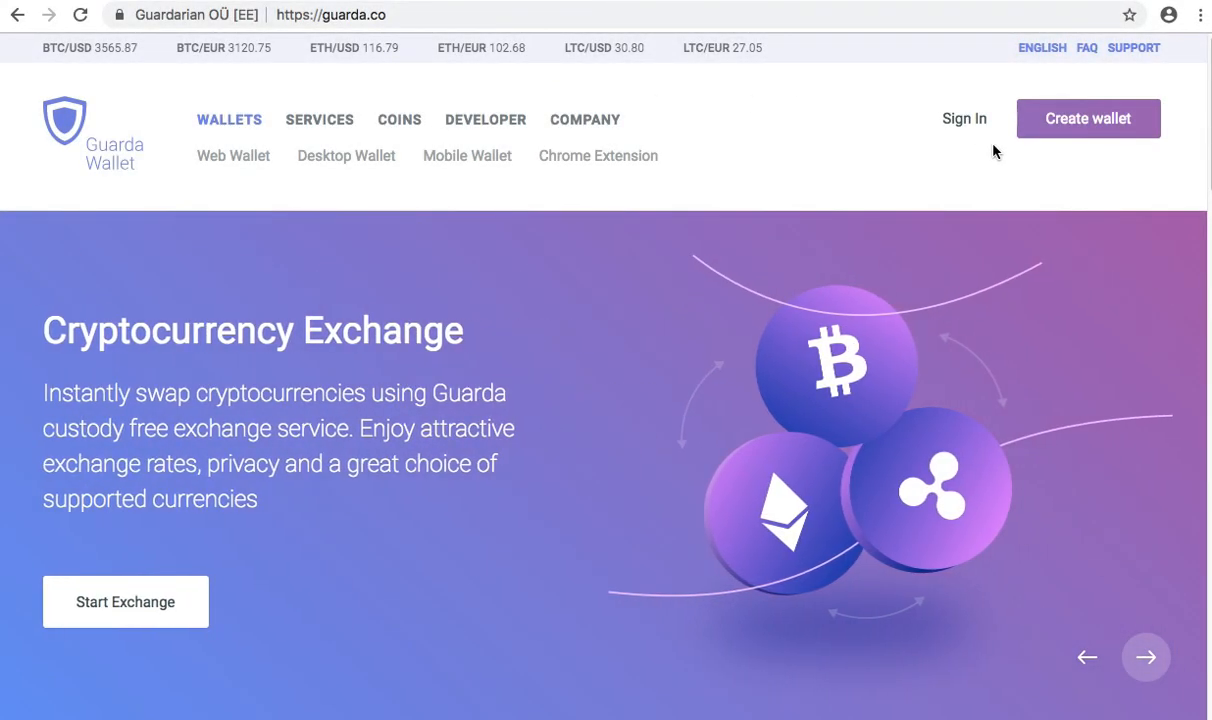
{"action": "left_click", "coordinate": [1088, 118]}
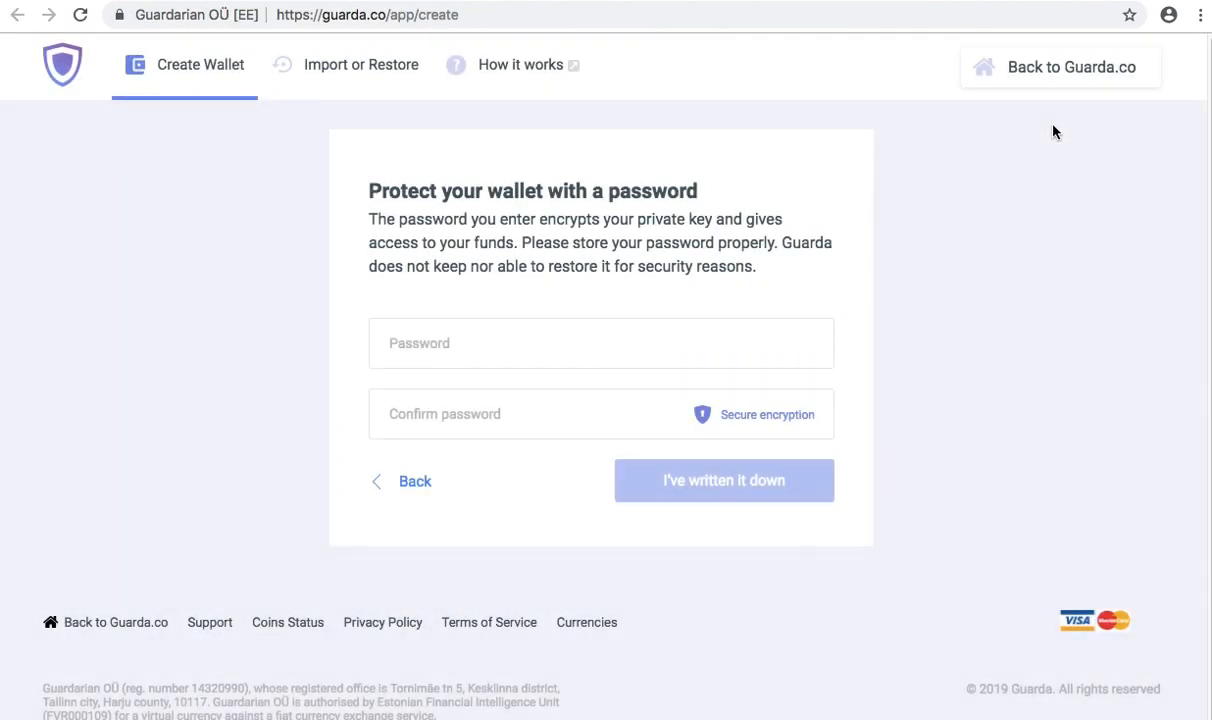
{"action": "mouse_move", "coordinate": [824, 284]}
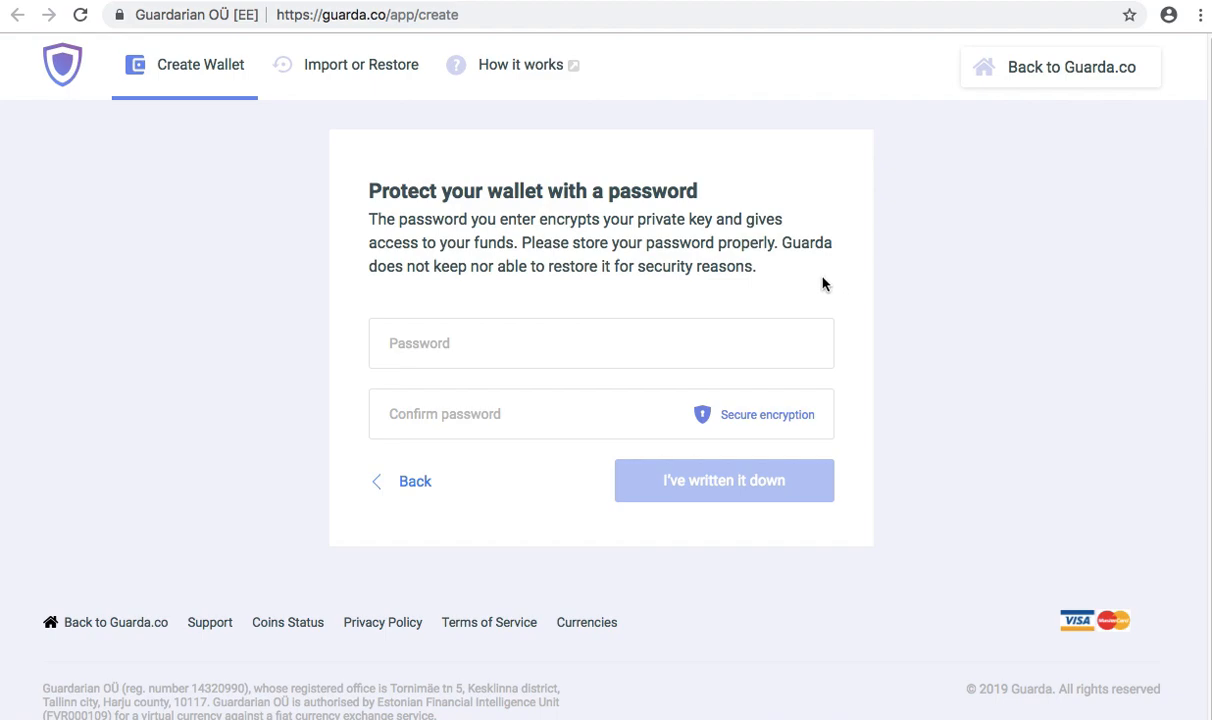
{"action": "mouse_move", "coordinate": [702, 342]}
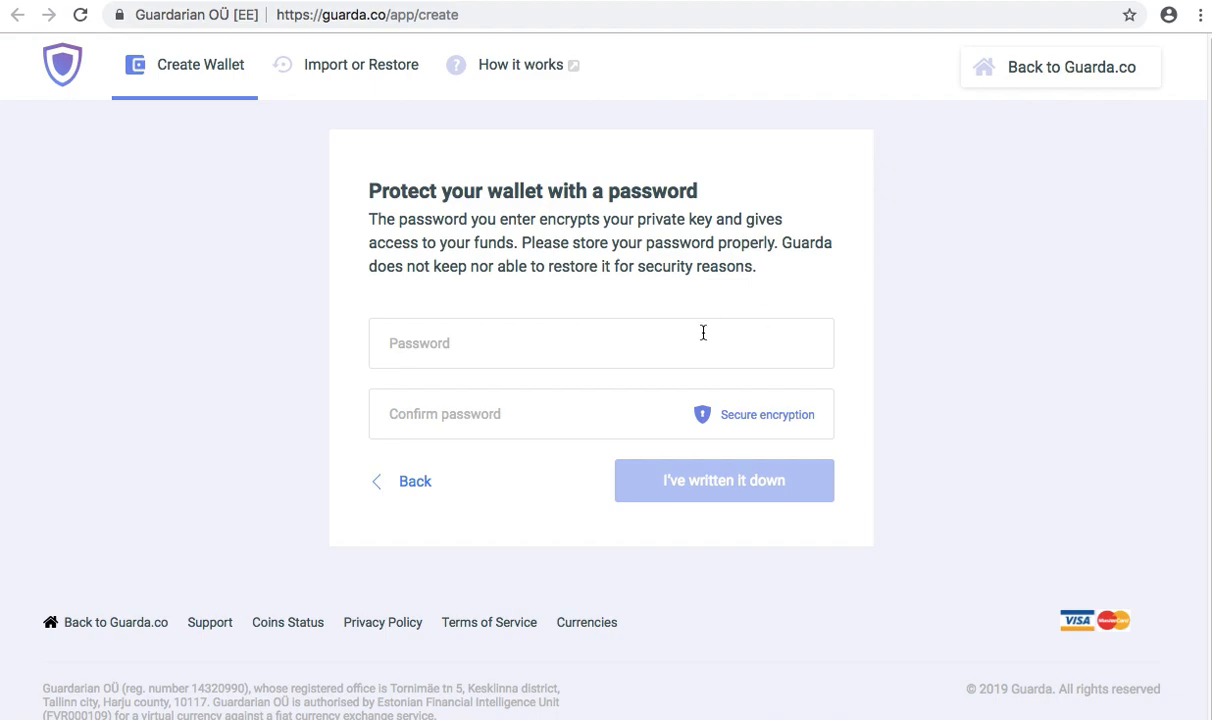
Step: Set and confirm the wallet password, then acknowledge it is written down
{"action": "type", "text": "•••••"}
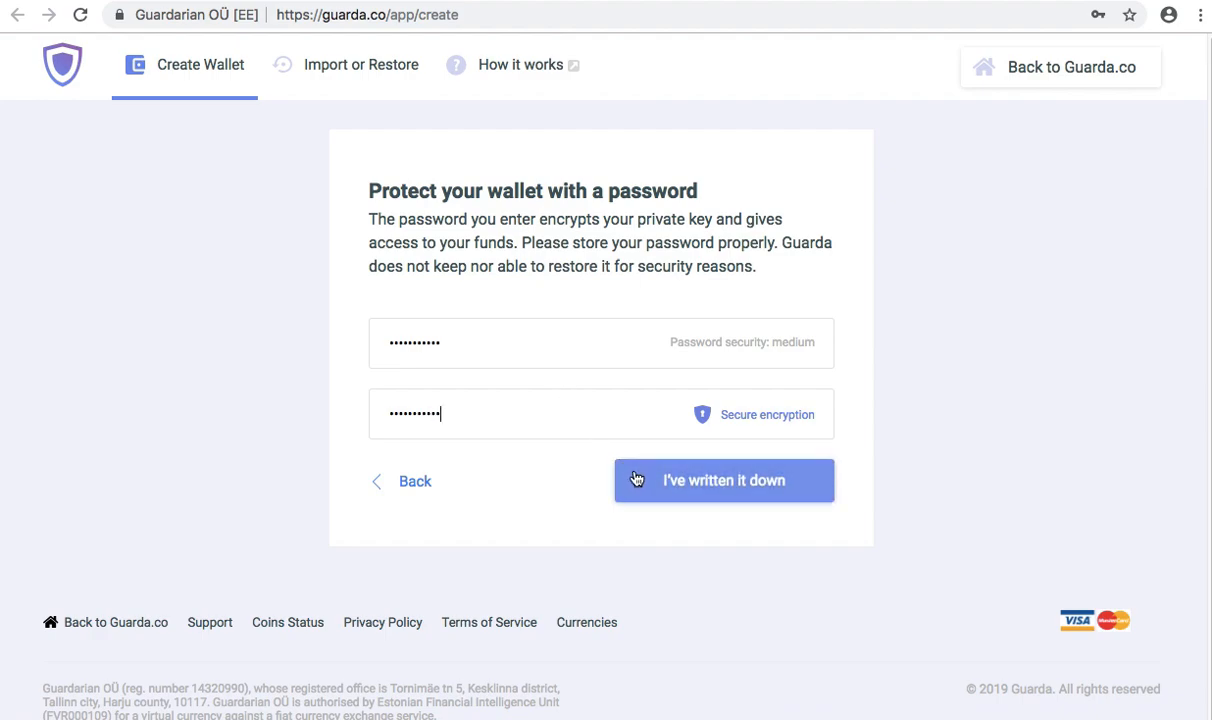
{"action": "left_click", "coordinate": [724, 481]}
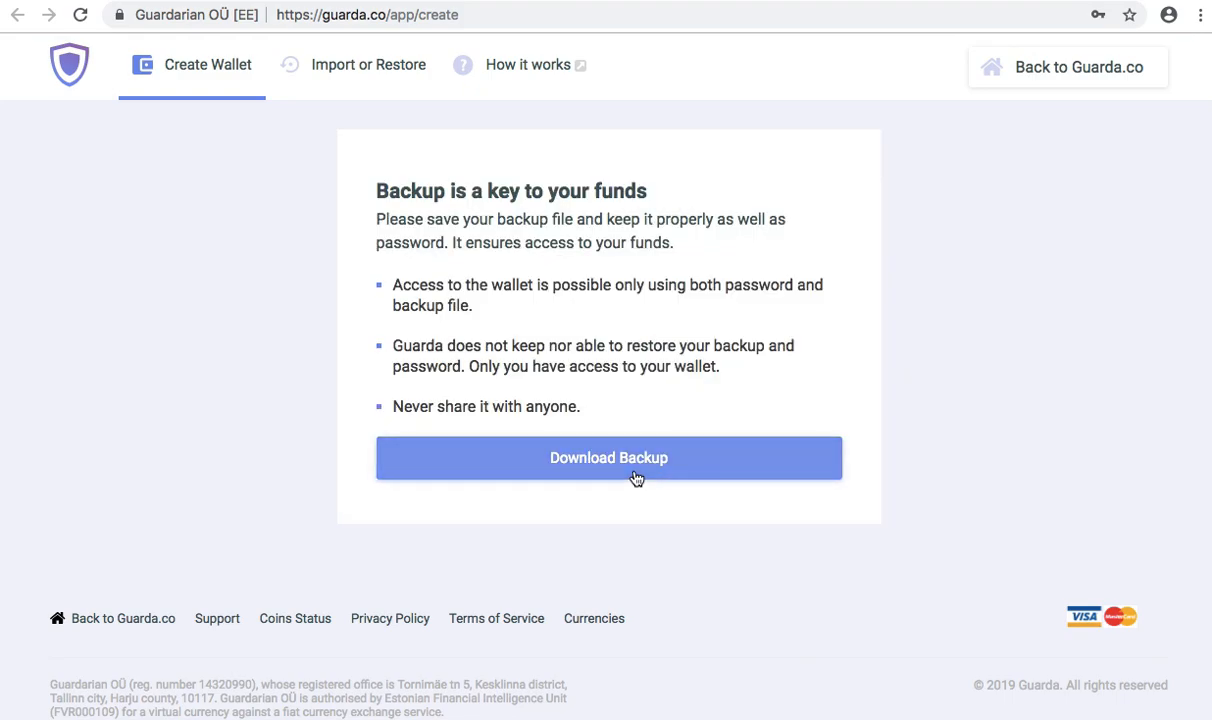
{"action": "mouse_move", "coordinate": [568, 340]}
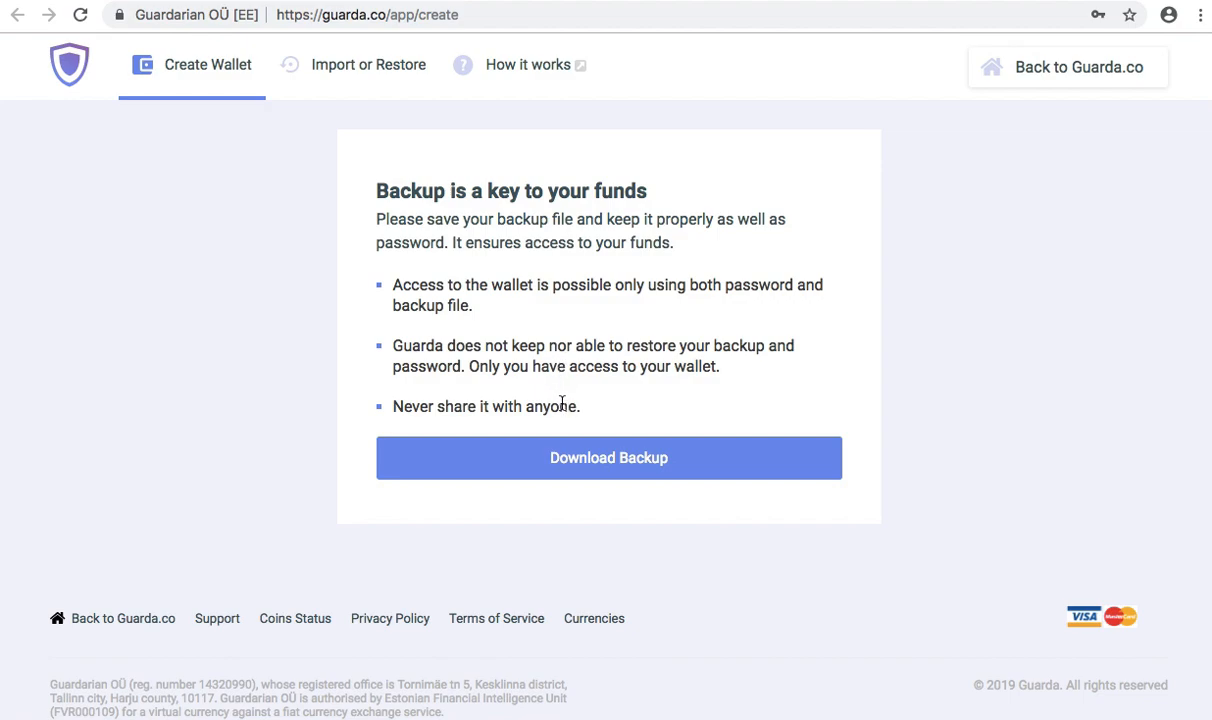
Step: Download the wallet backup file and continue to the new wallet dashboard
{"action": "left_click", "coordinate": [608, 458]}
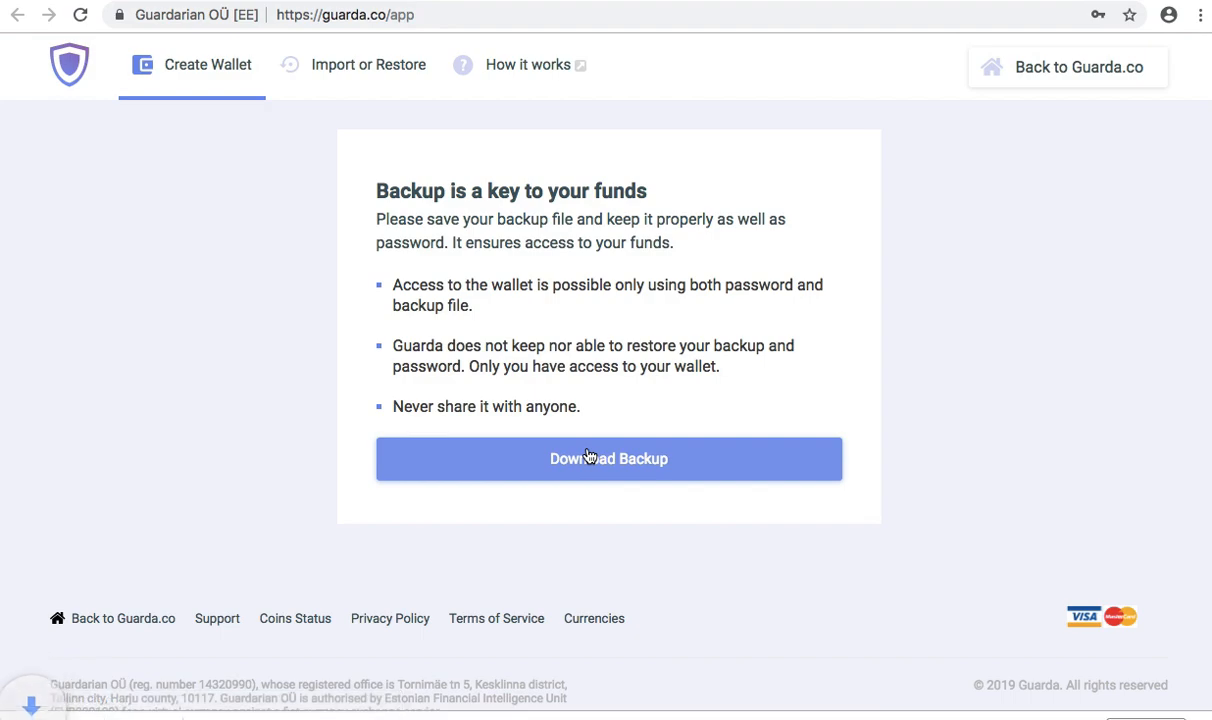
{"action": "left_click", "coordinate": [609, 458]}
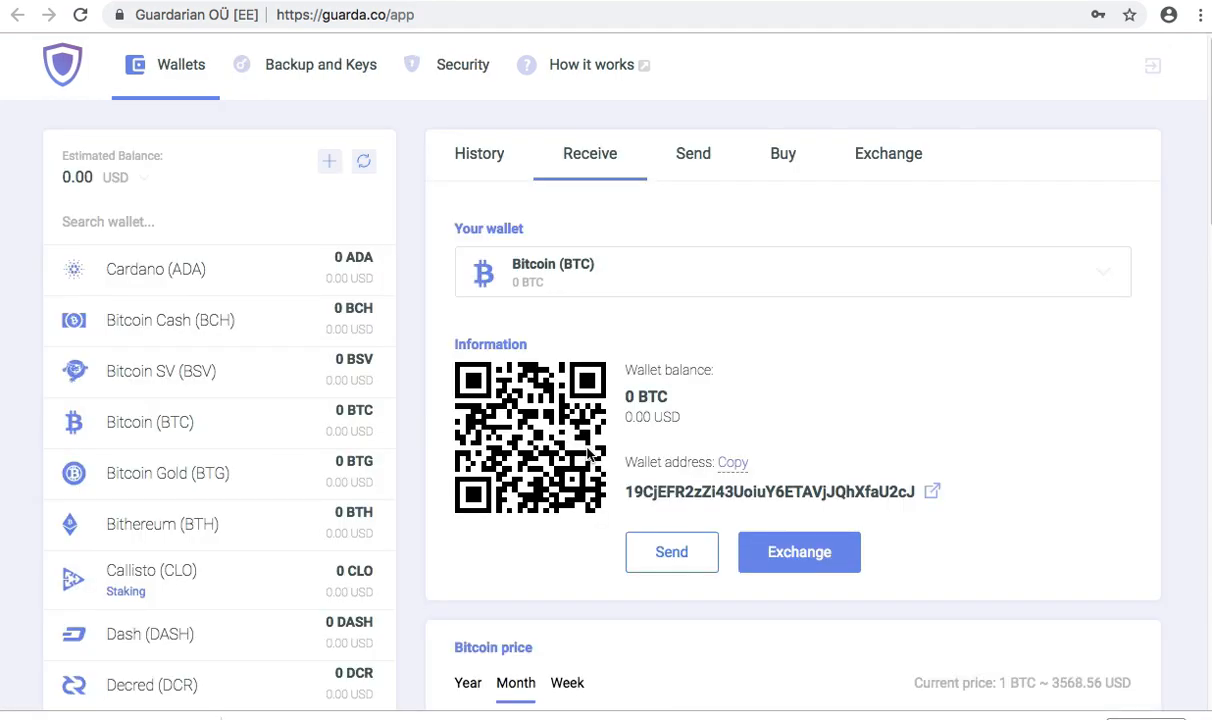
{"action": "mouse_move", "coordinate": [816, 368]}
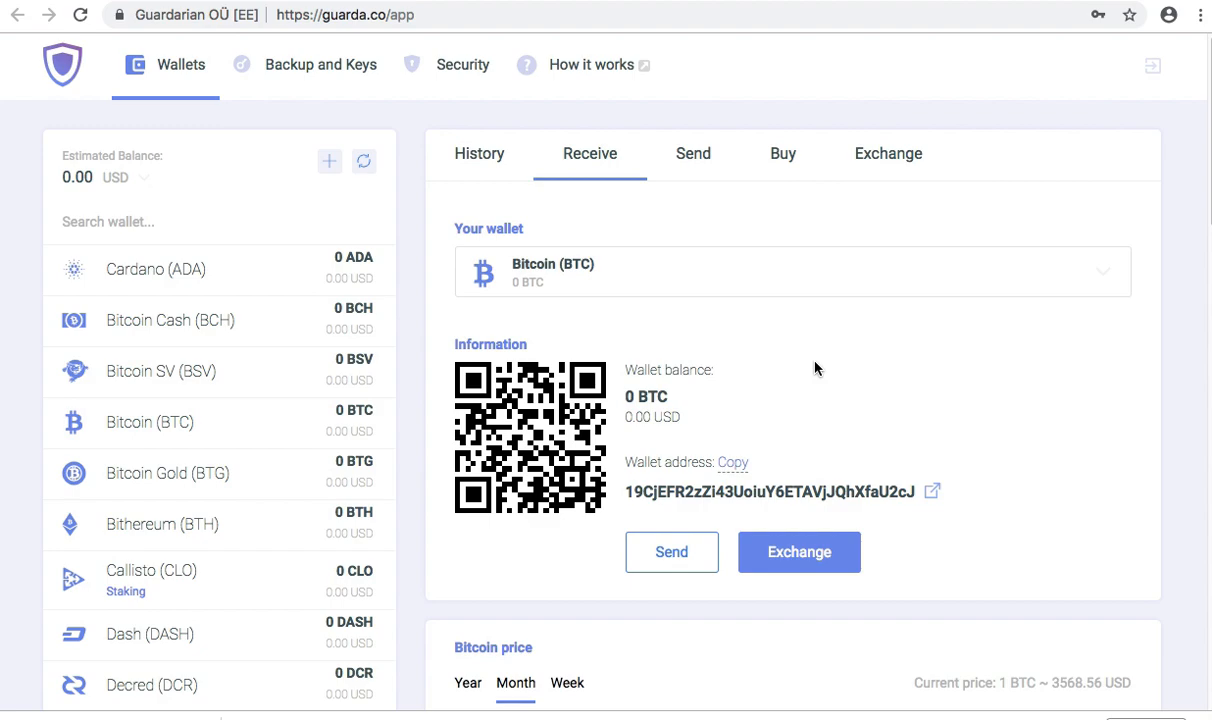
Step: Scroll the Wallets sidebar from Bitcoin down to Horizen, Ledger and featured EOS
{"action": "scroll", "scroll_direction": "down", "scroll_amount": 3}
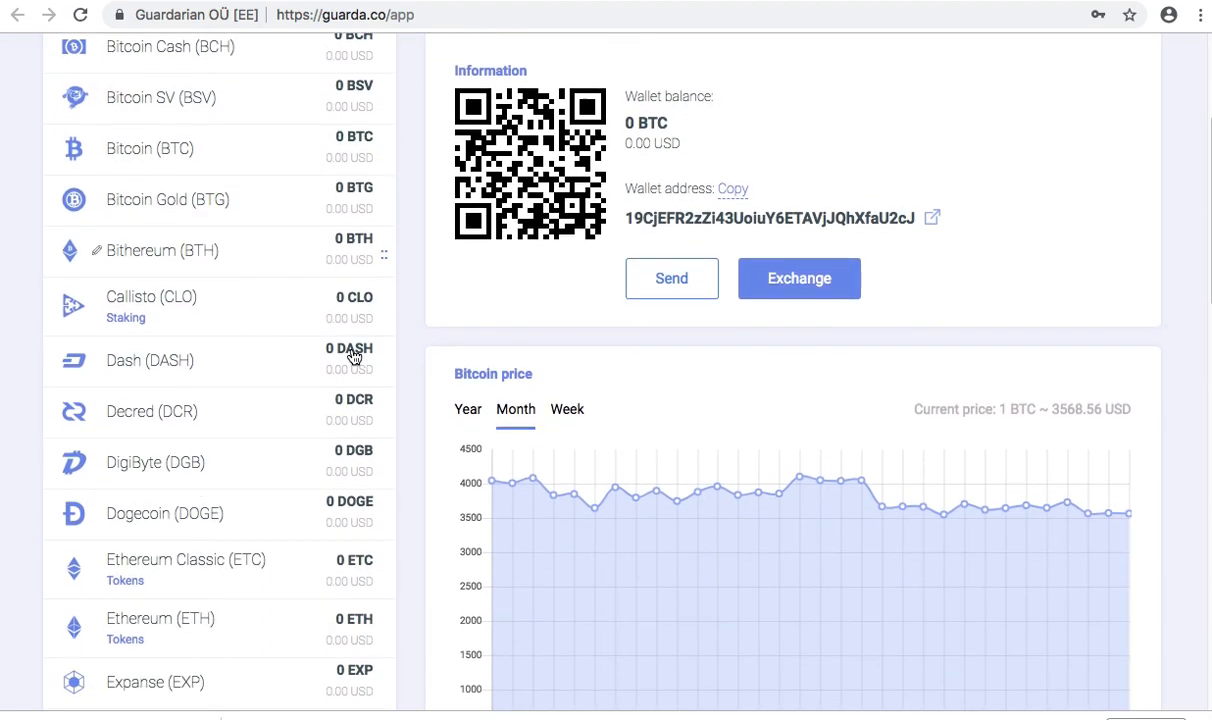
{"action": "scroll", "scroll_direction": "down", "scroll_amount": 3}
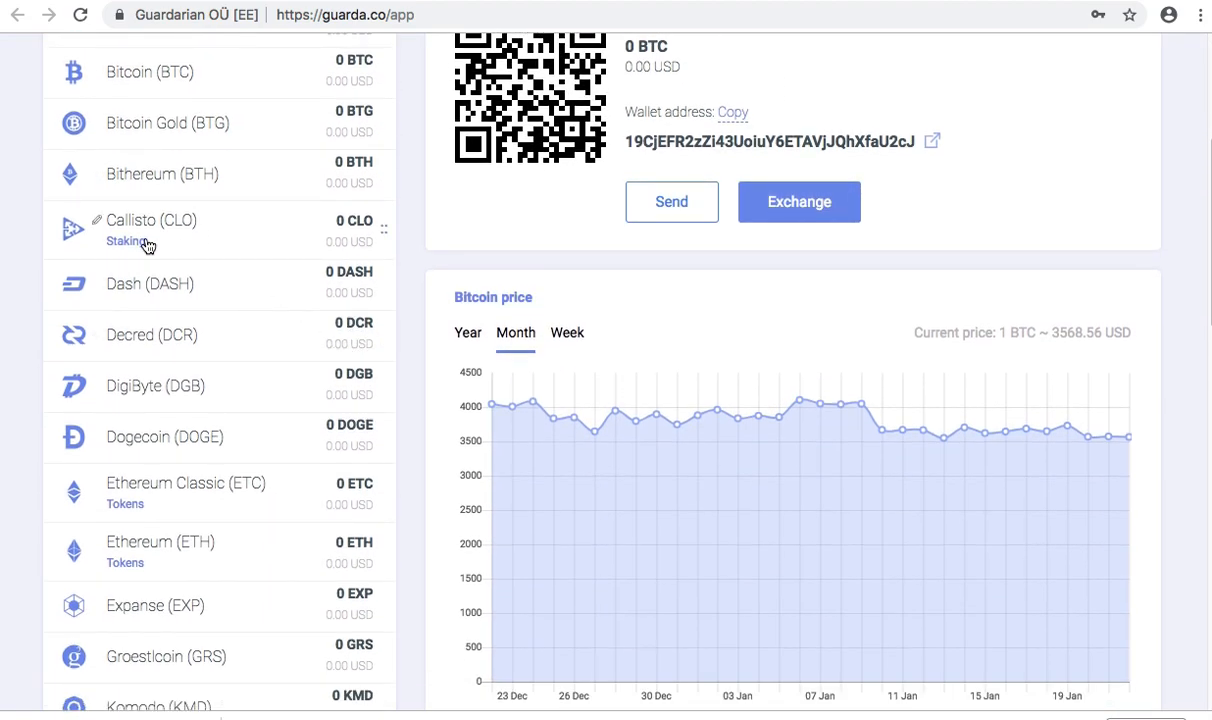
{"action": "mouse_move", "coordinate": [147, 503]}
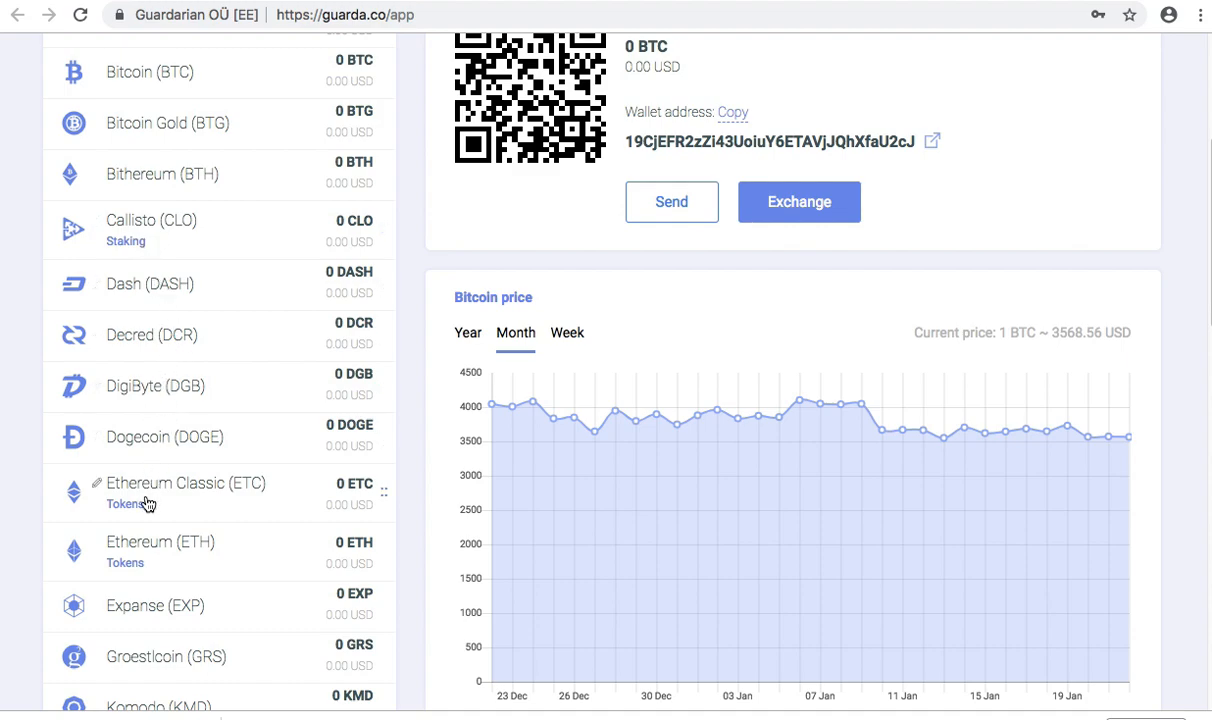
{"action": "scroll", "scroll_direction": "down", "scroll_amount": 3}
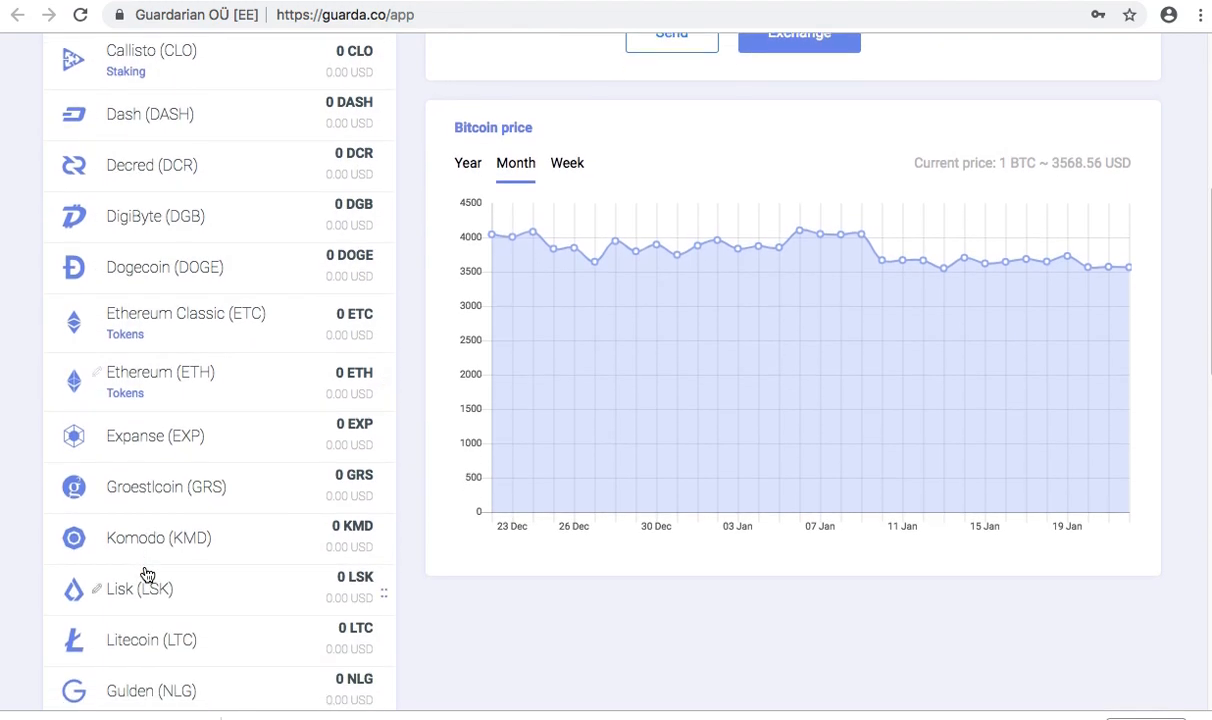
{"action": "scroll", "scroll_direction": "down", "scroll_amount": 3}
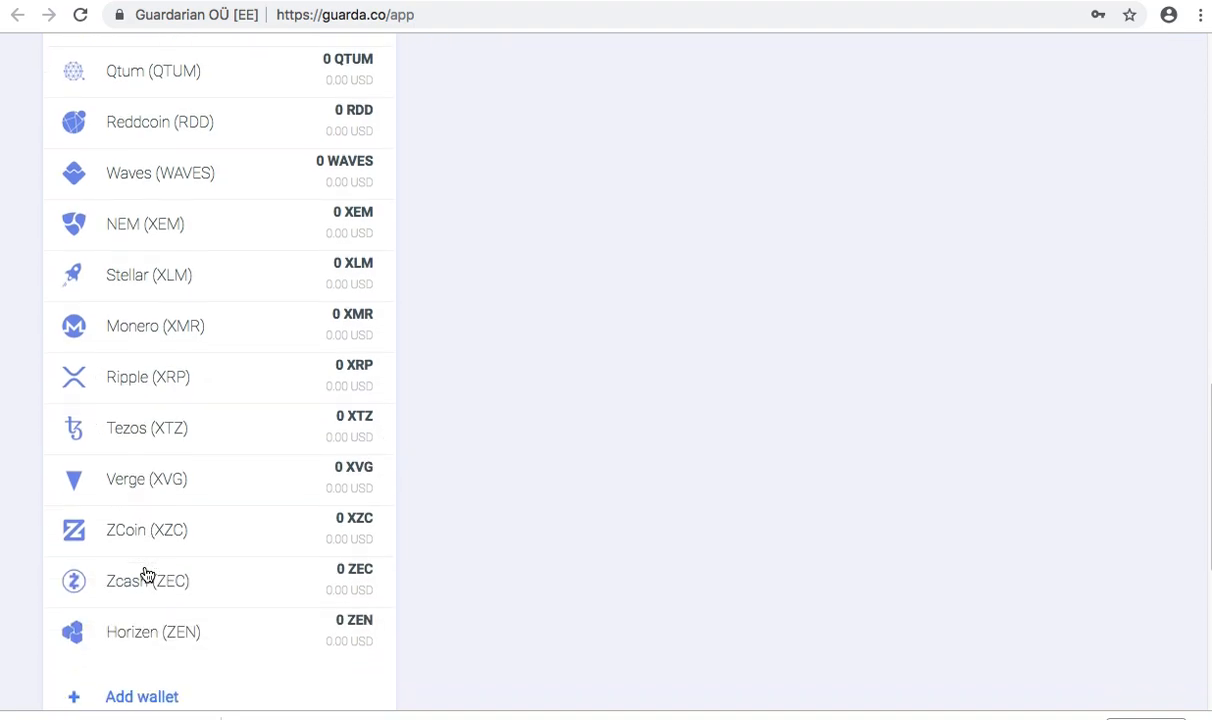
{"action": "scroll", "scroll_direction": "down", "scroll_amount": 3}
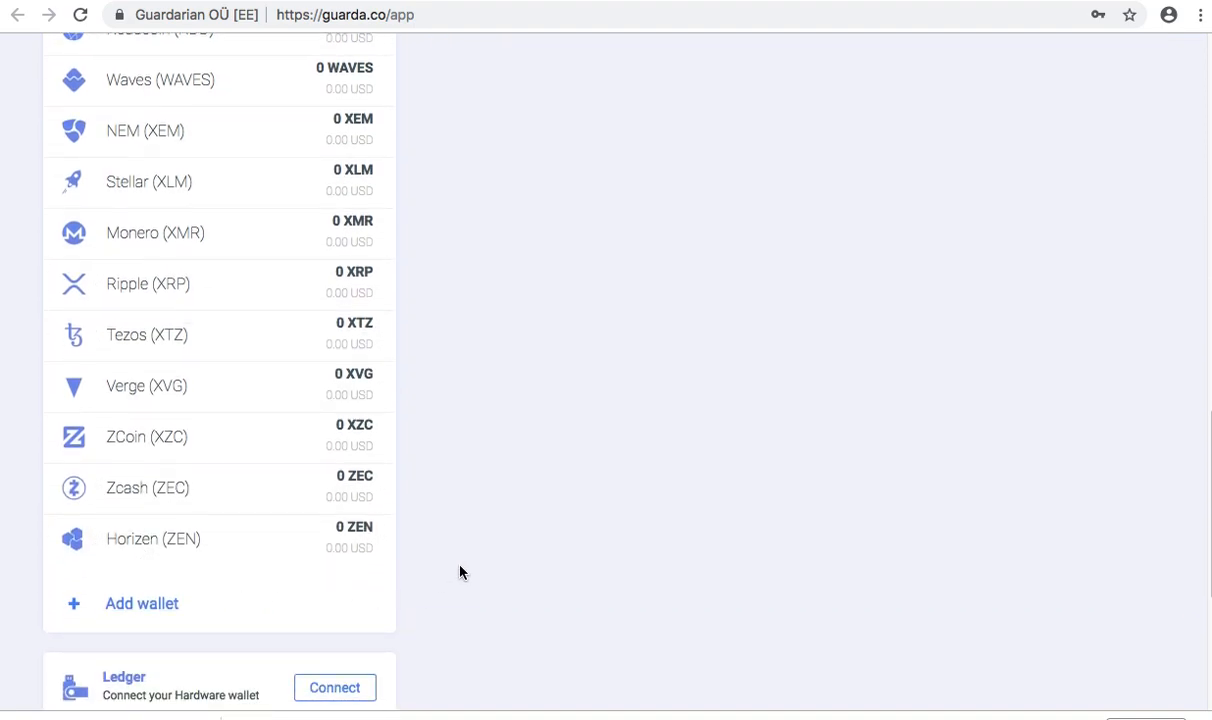
{"action": "scroll", "scroll_direction": "down", "scroll_amount": 3}
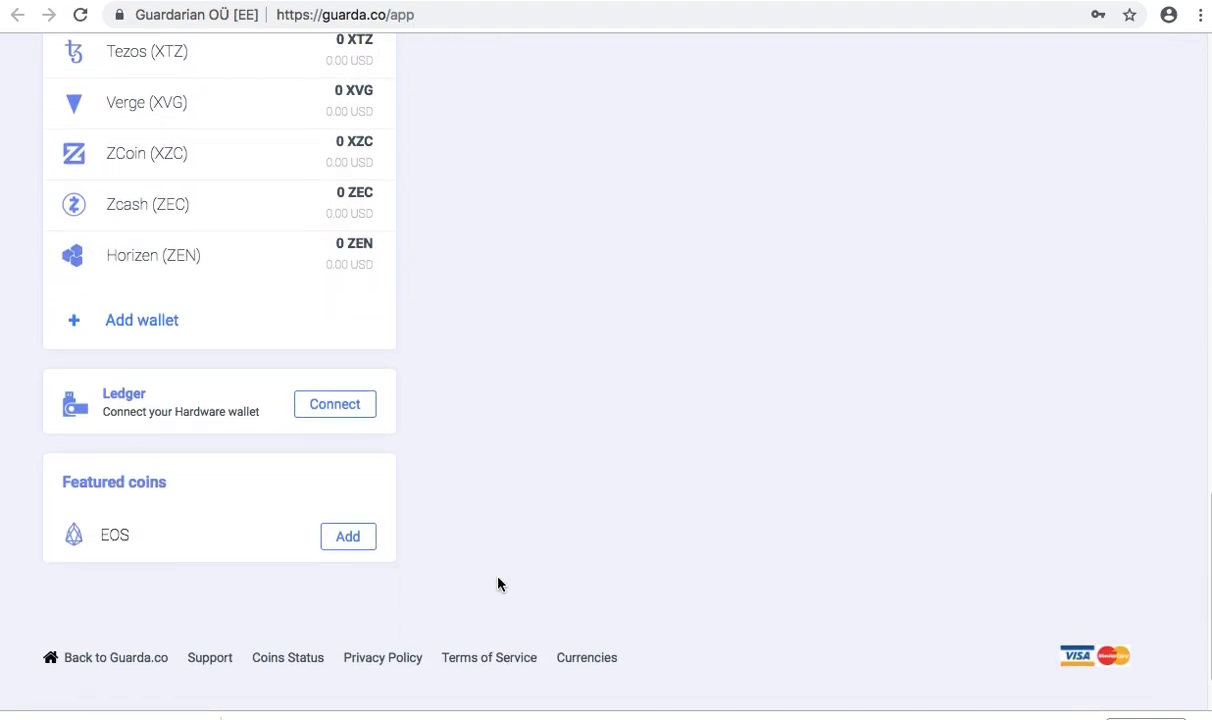